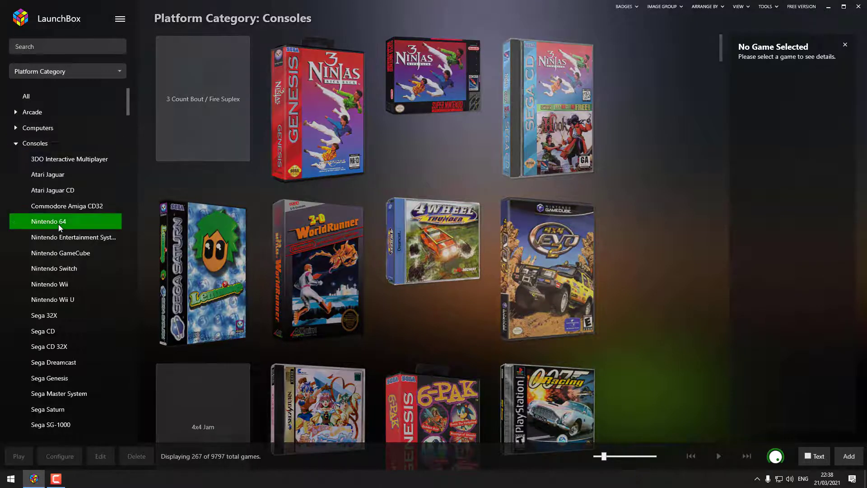
Switch the library to the Nintendo 64 platform and scroll its box-art grid down slightly
left_click(50, 221)
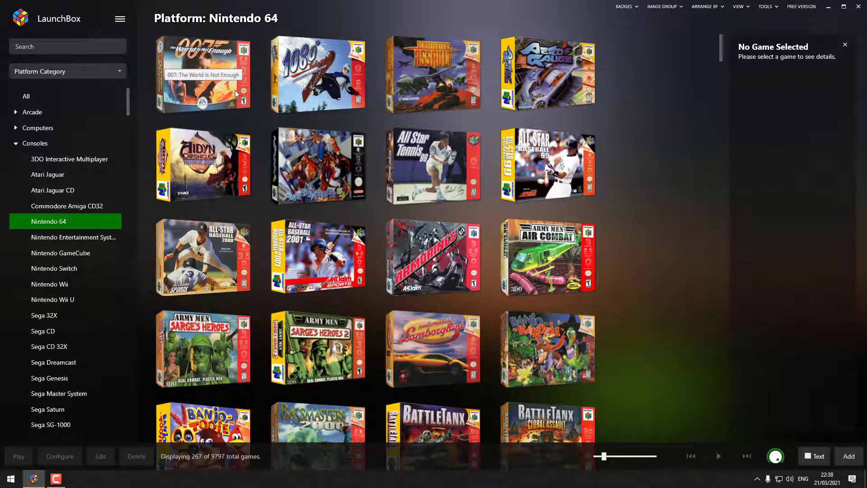
mouse_move(325, 88)
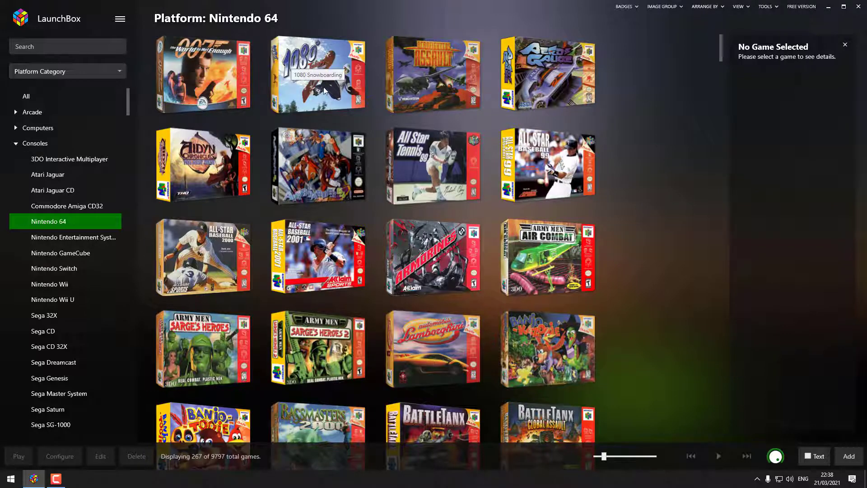
mouse_move(346, 93)
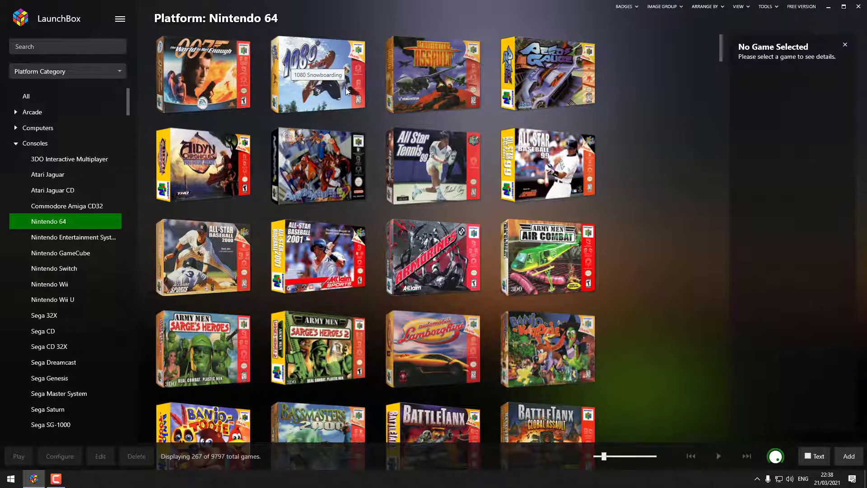
scroll("down", 3)
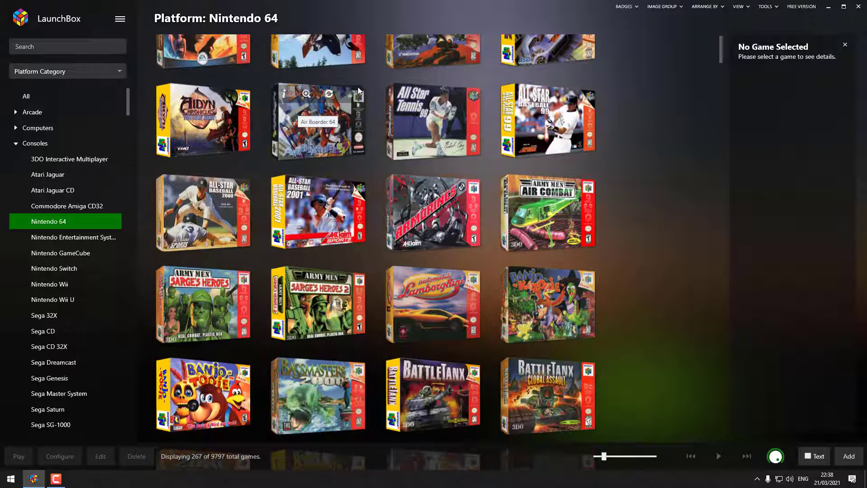
View details of All-Star Baseball 99, Air Boarder 64, then Armorines: Project S.W.A.R.M., scrolling on to Chameleon Twist
left_click(546, 121)
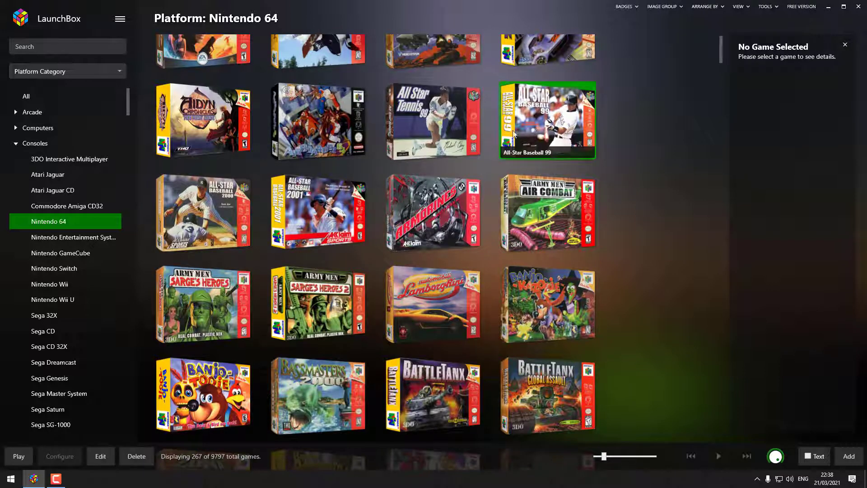
left_click(546, 120)
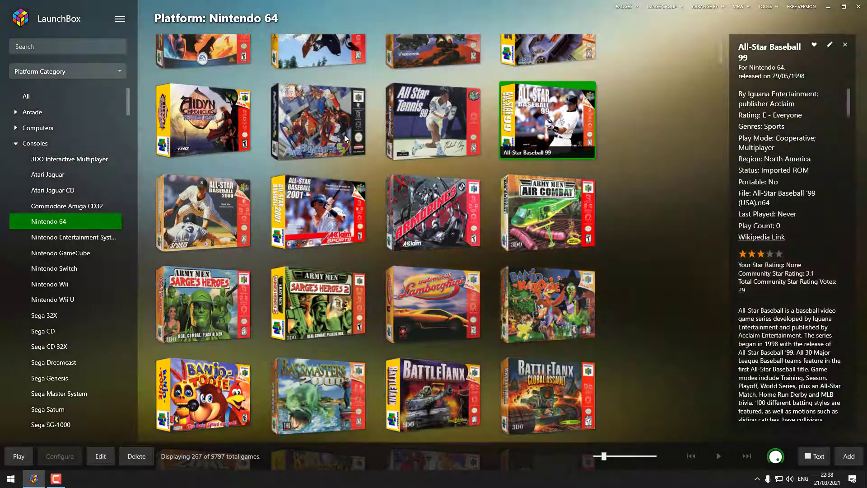
left_click(317, 120)
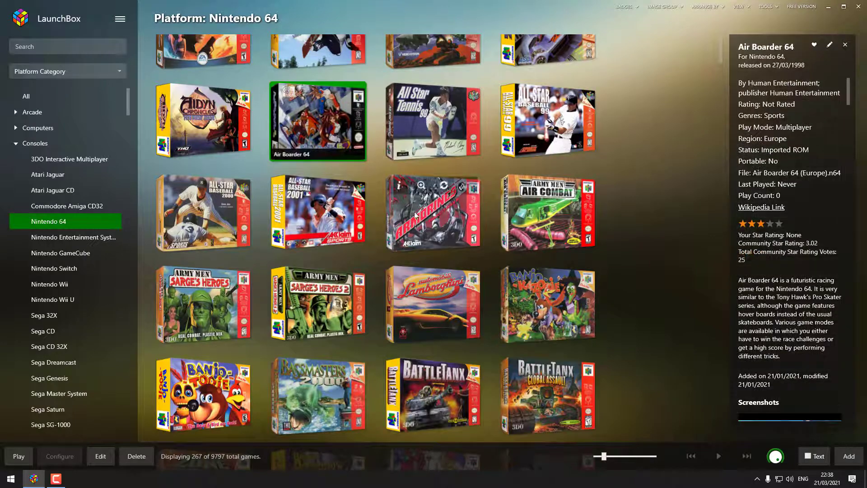
left_click(433, 213)
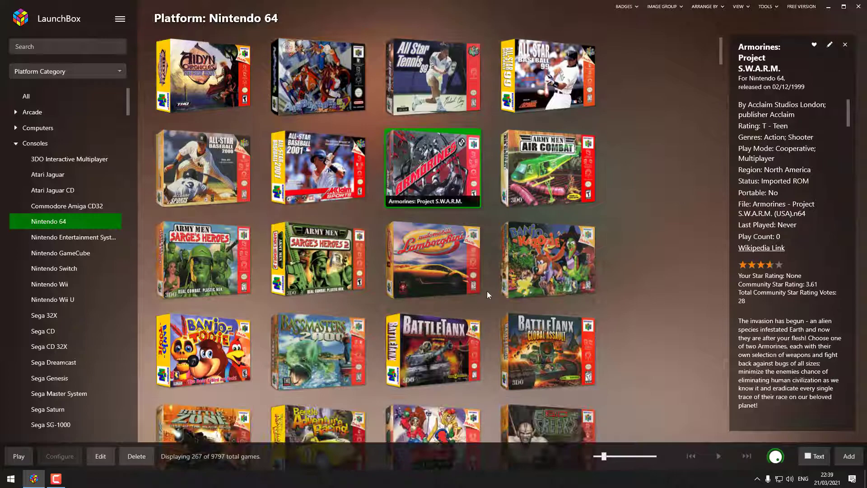
scroll("down", 3)
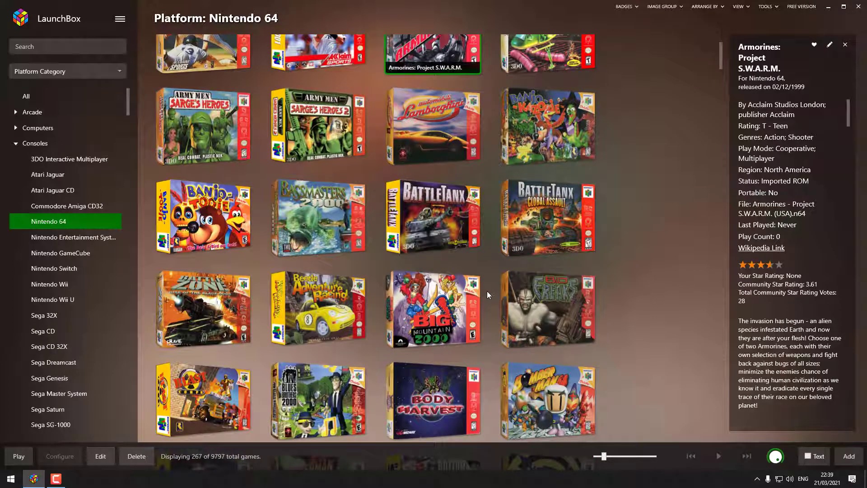
scroll("down", 3)
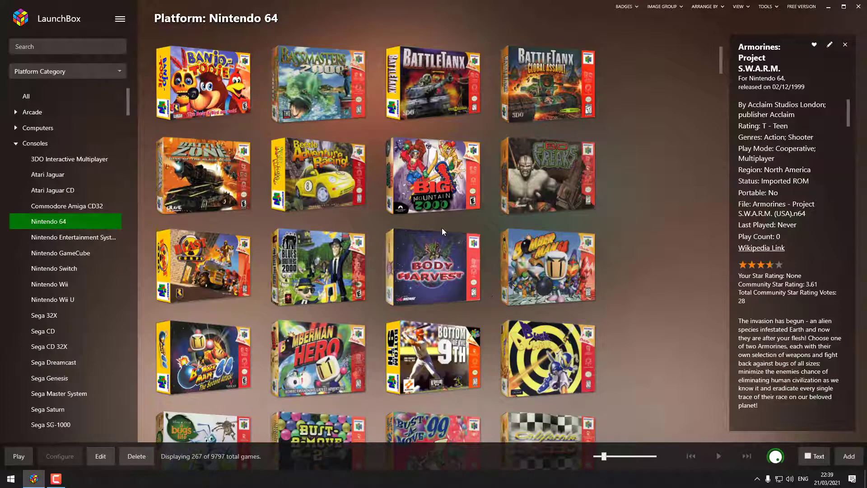
scroll("down", 3)
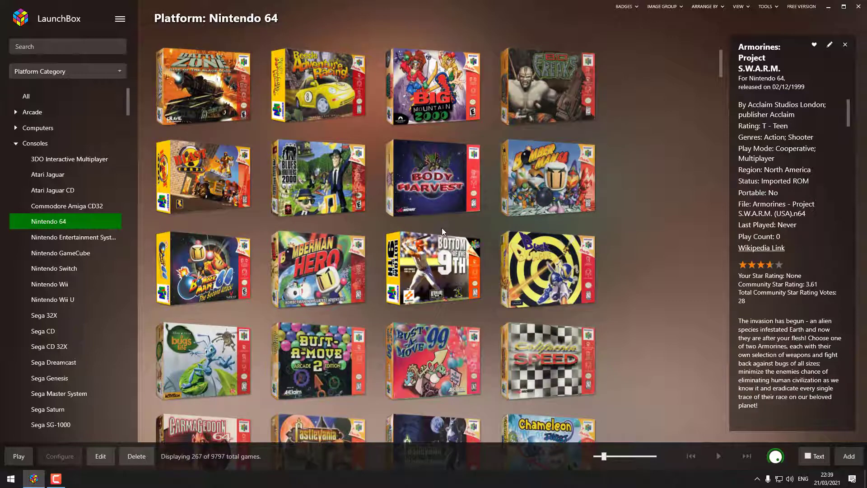
Show Blast Corps' details and scroll the grid down past the Mario titles
left_click(203, 177)
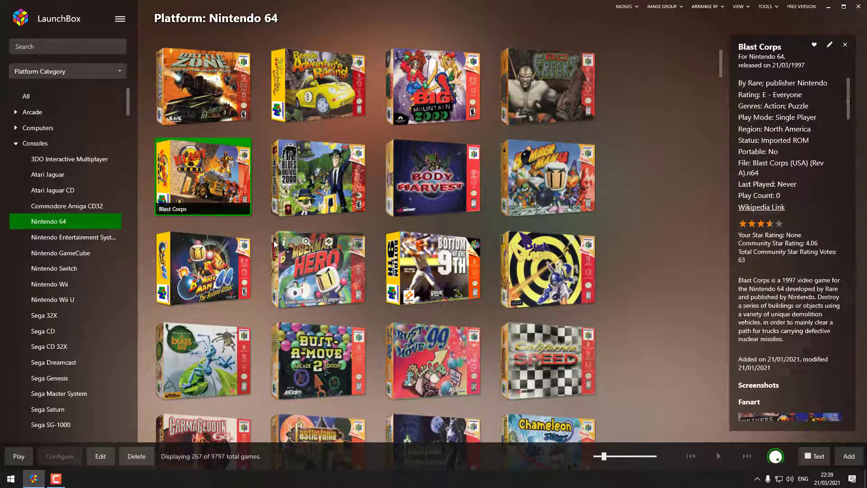
scroll("down", 3)
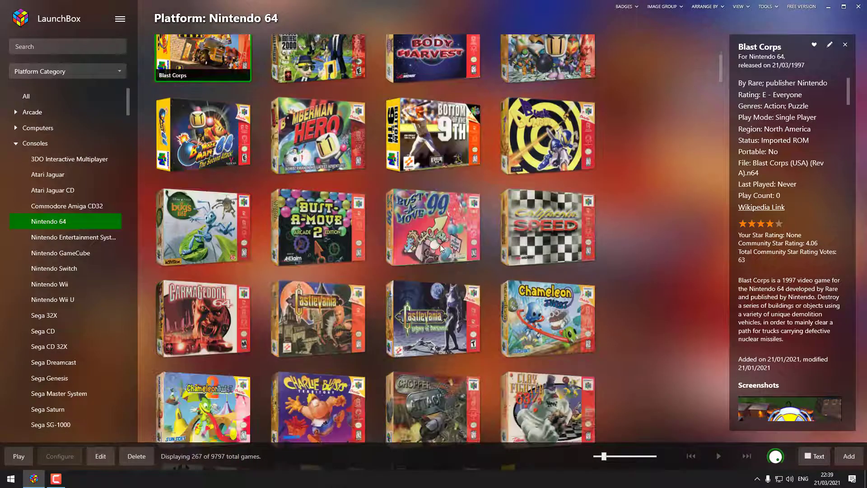
scroll("down", 3)
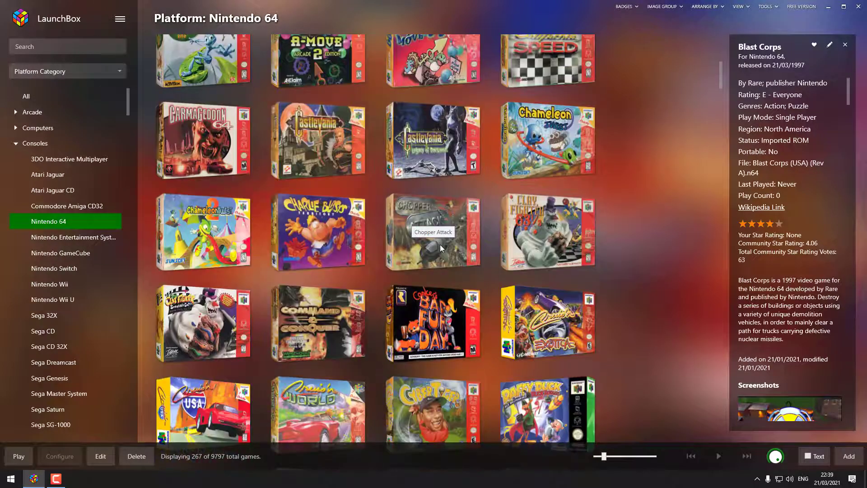
scroll("down", 3)
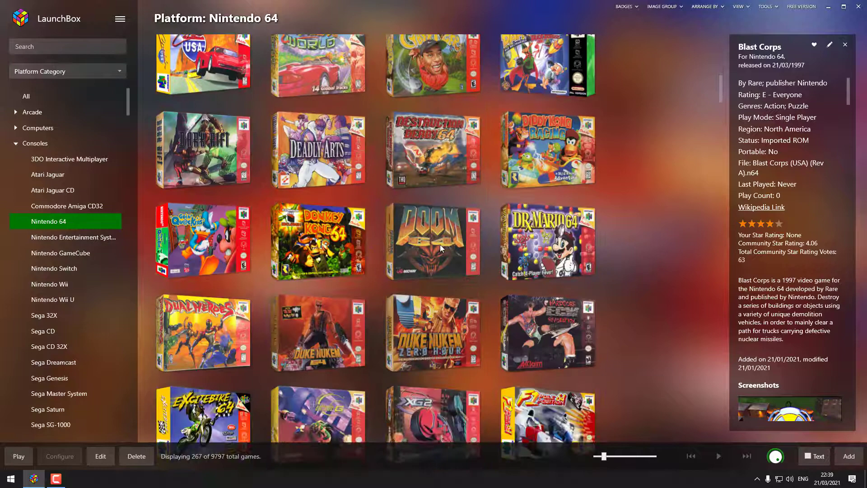
scroll("down", 3)
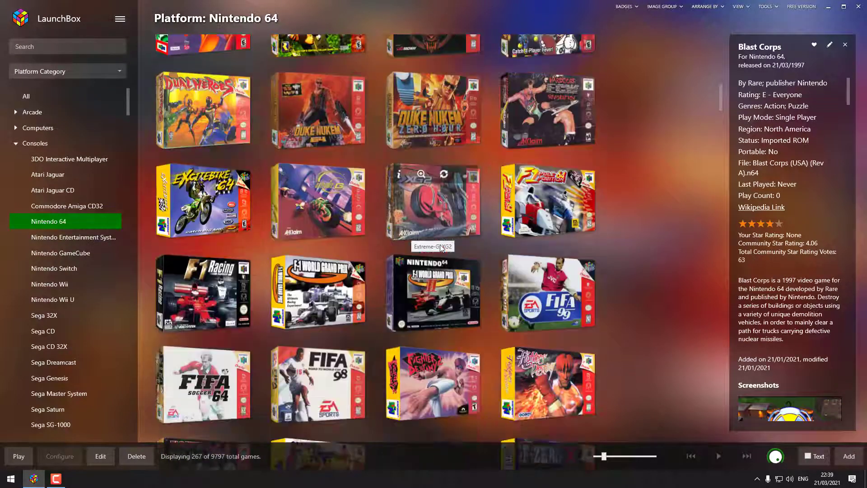
scroll("down", 3)
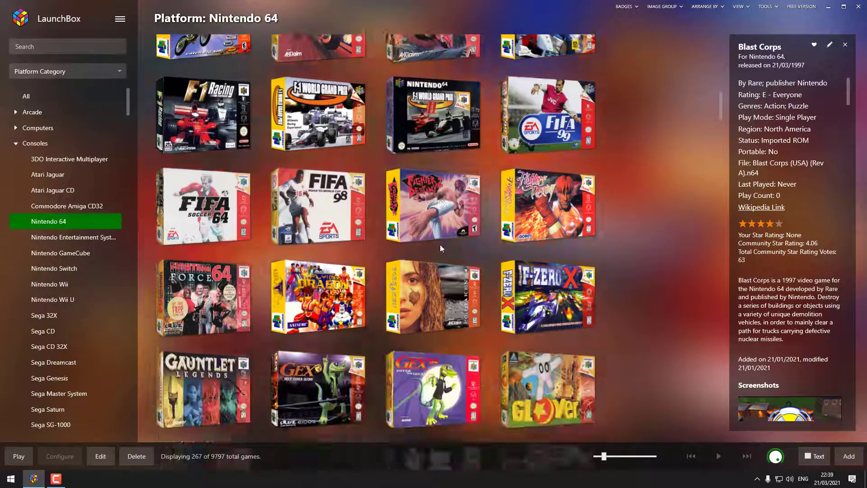
scroll("down", 3)
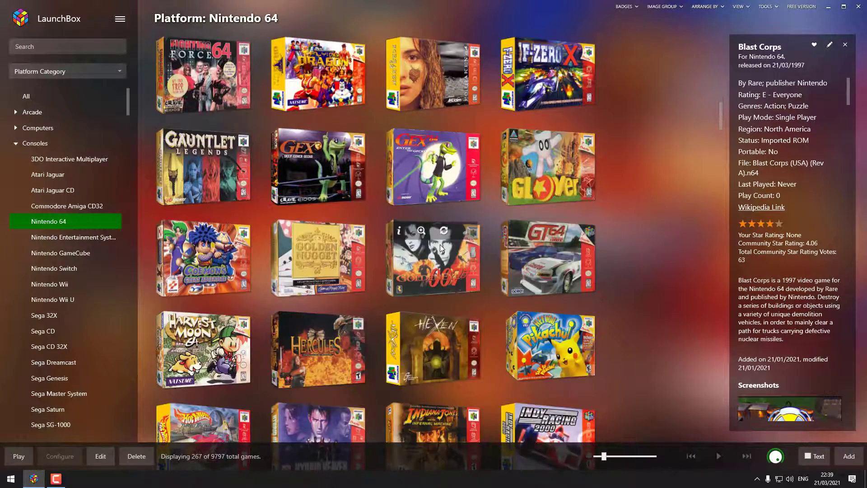
mouse_move(464, 274)
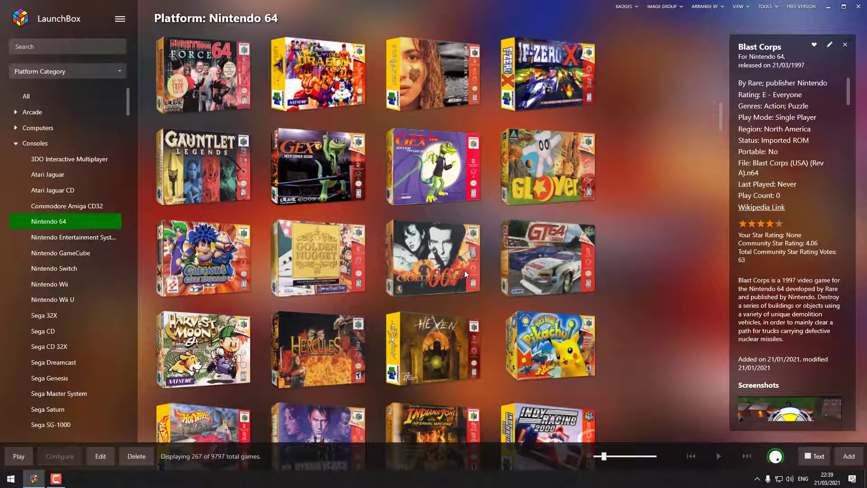
scroll("down", 3)
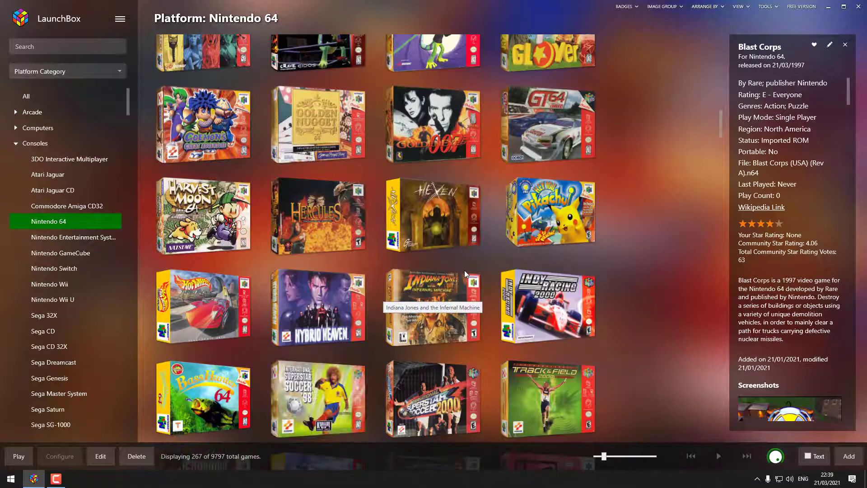
scroll("down", 3)
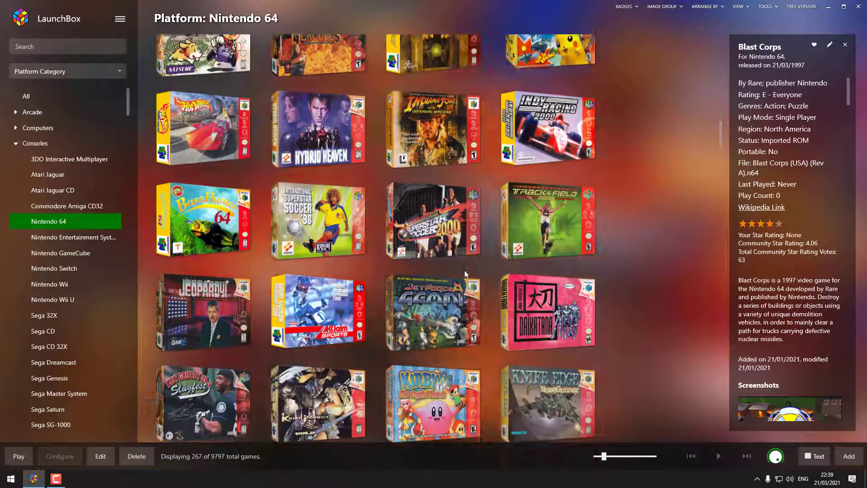
scroll("down", 3)
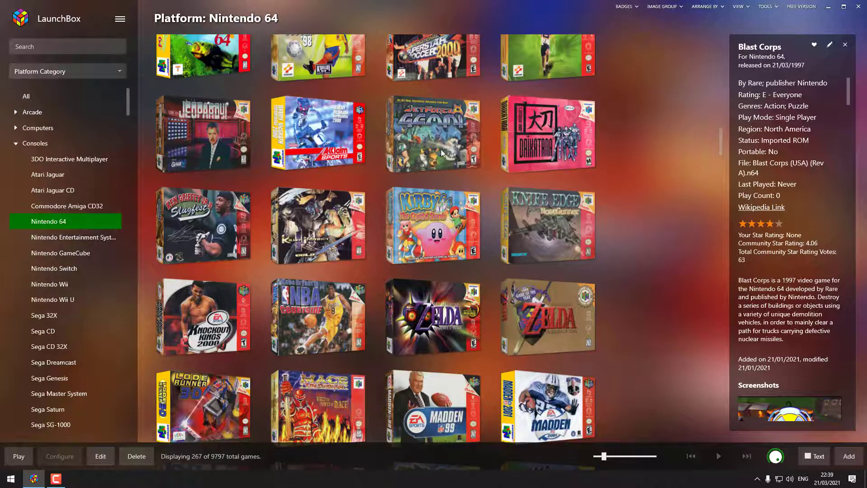
Continue scrolling down to MRC: Multi-Racing Championship, NASCAR 2000 and NFL Blitz
scroll("down", 3)
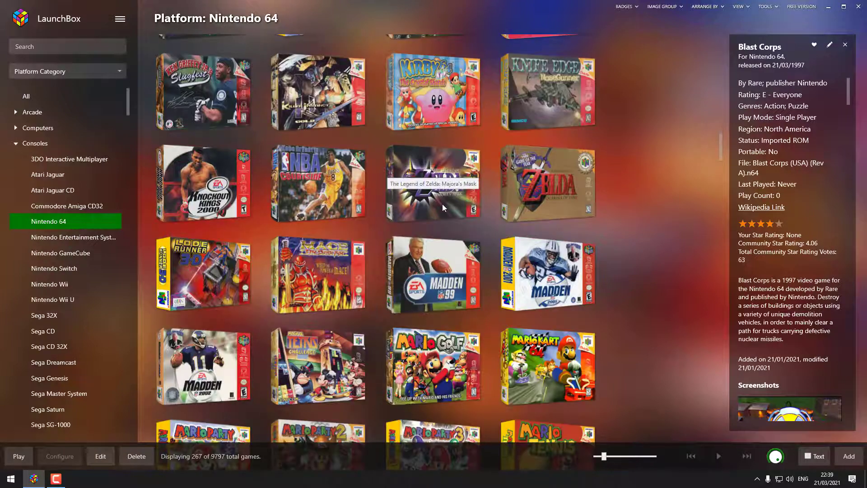
scroll("down", 3)
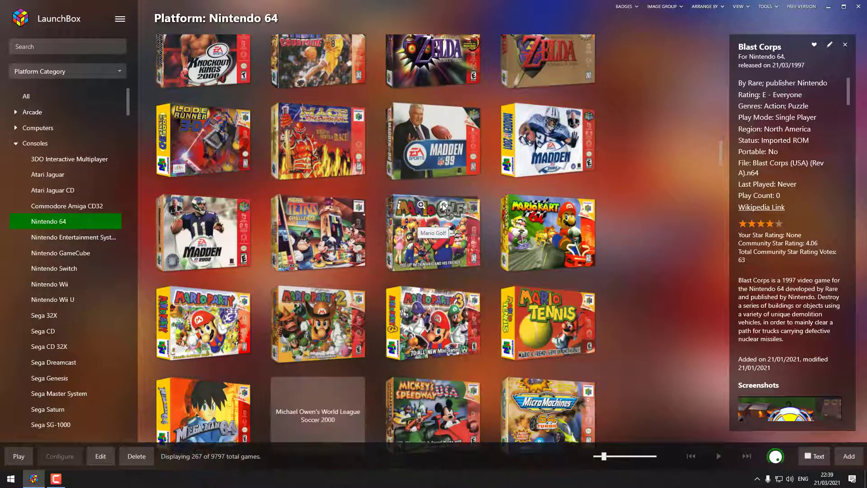
scroll("down", 3)
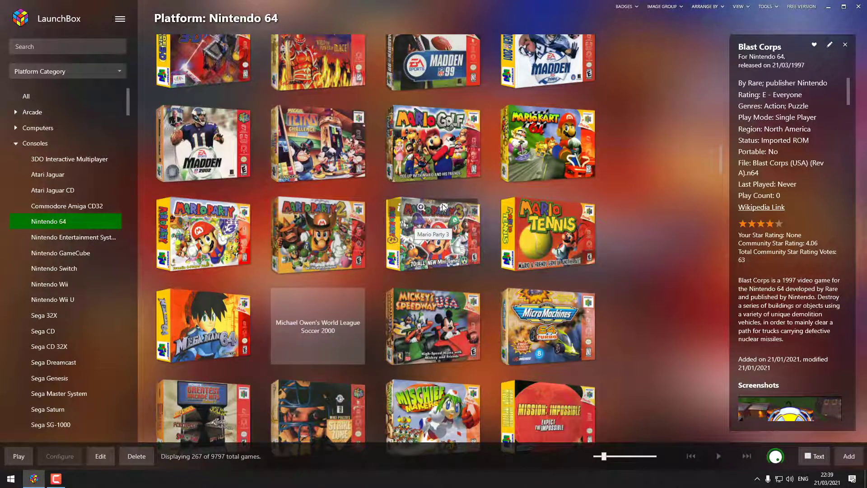
scroll("down", 3)
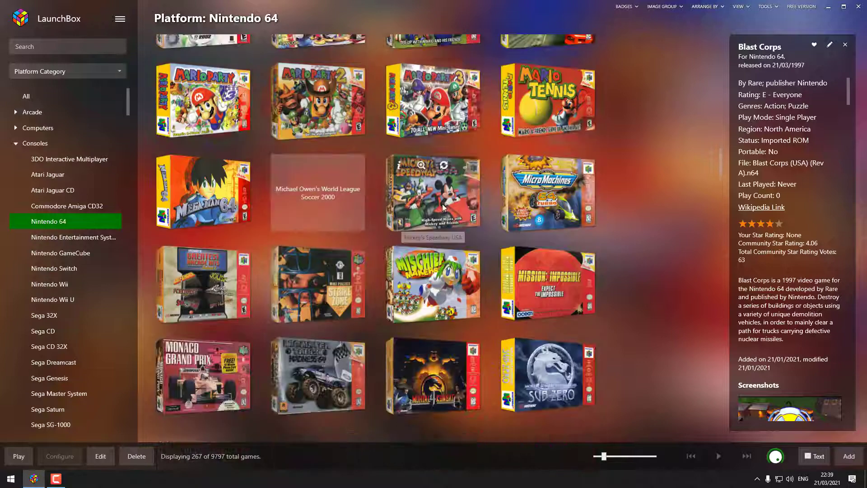
scroll("down", 3)
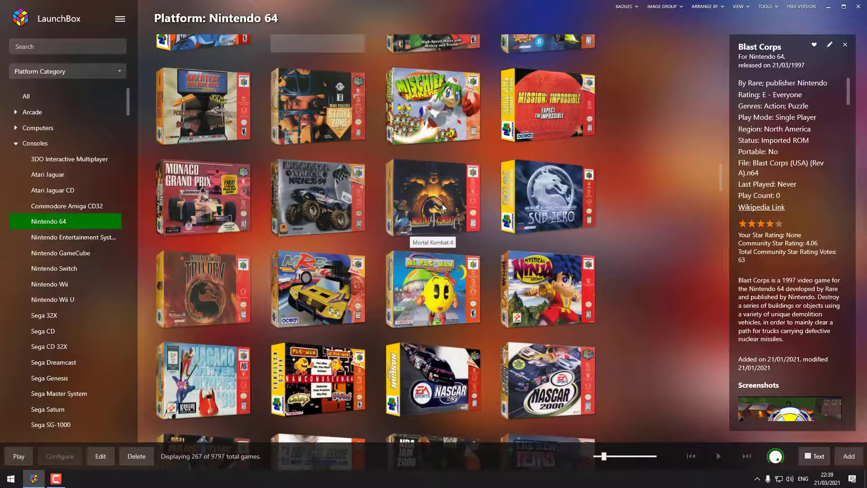
scroll("down", 3)
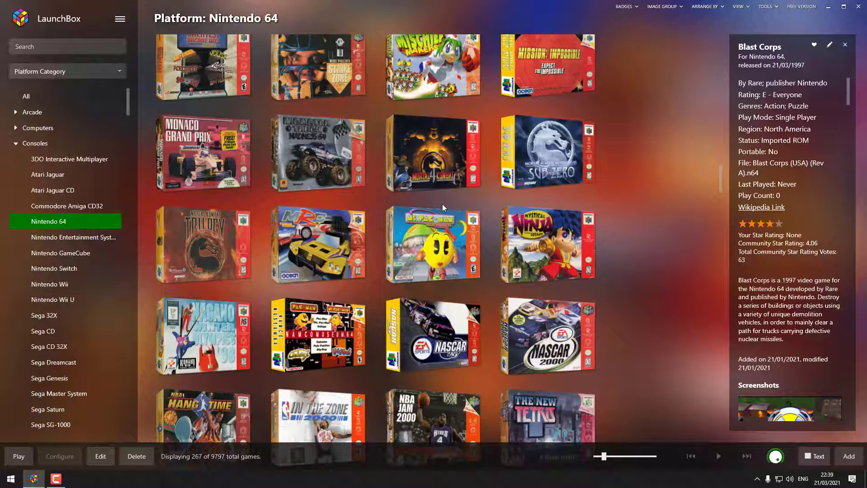
scroll("down", 3)
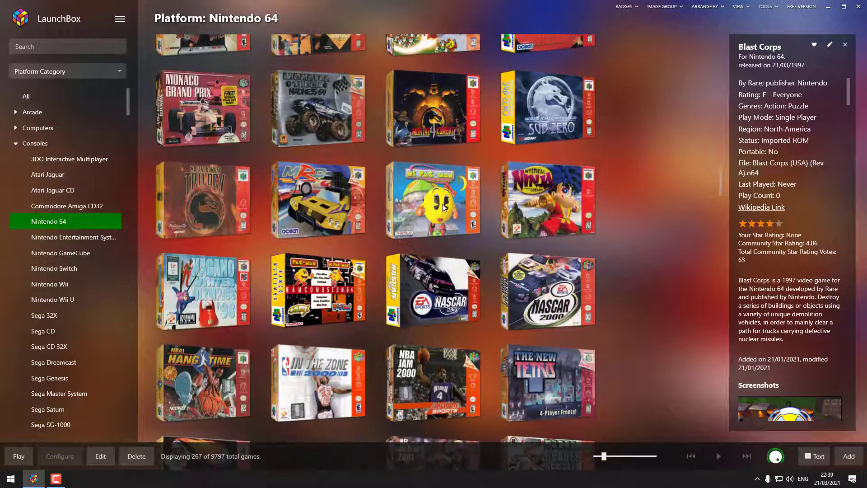
scroll("down", 3)
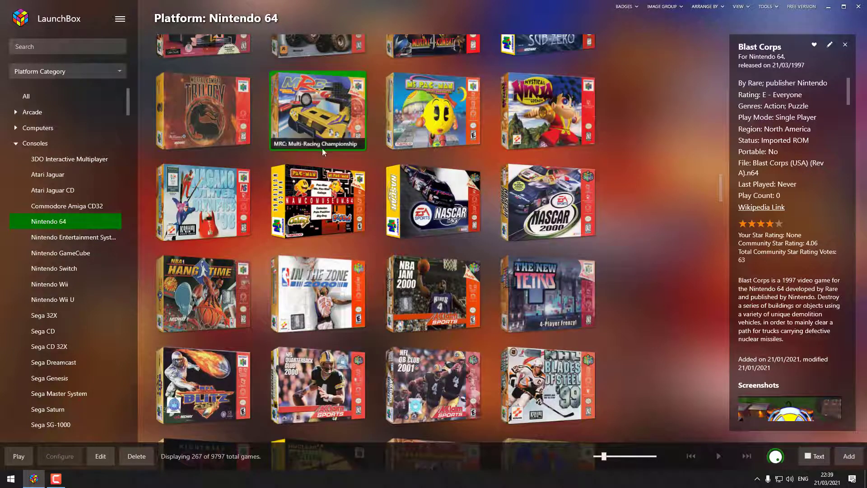
Show MRC: Multi-Racing Championship's details and scroll further down the grid
left_click(317, 110)
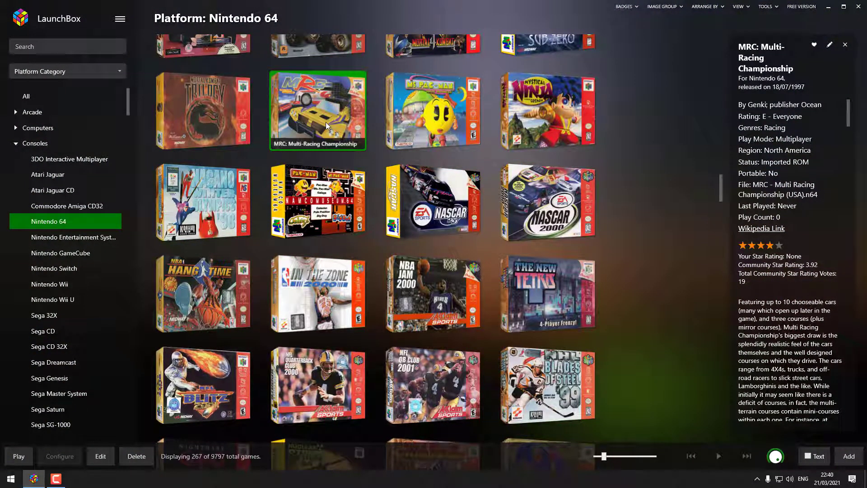
mouse_move(397, 244)
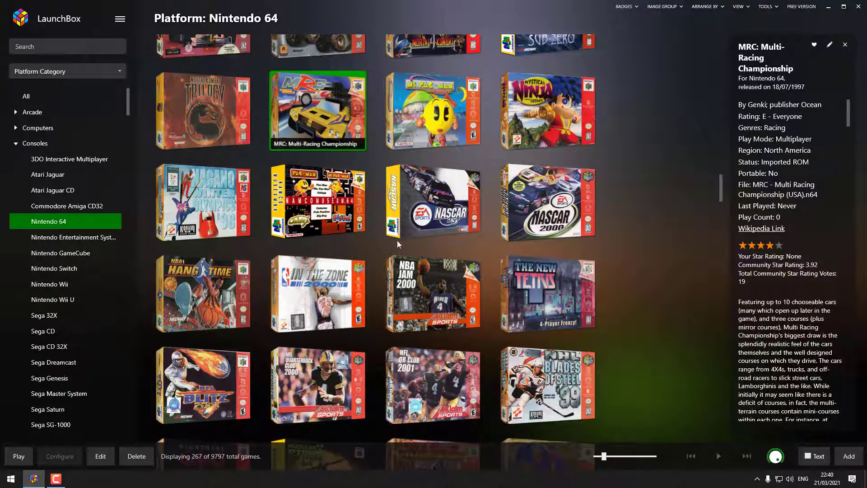
scroll("down", 3)
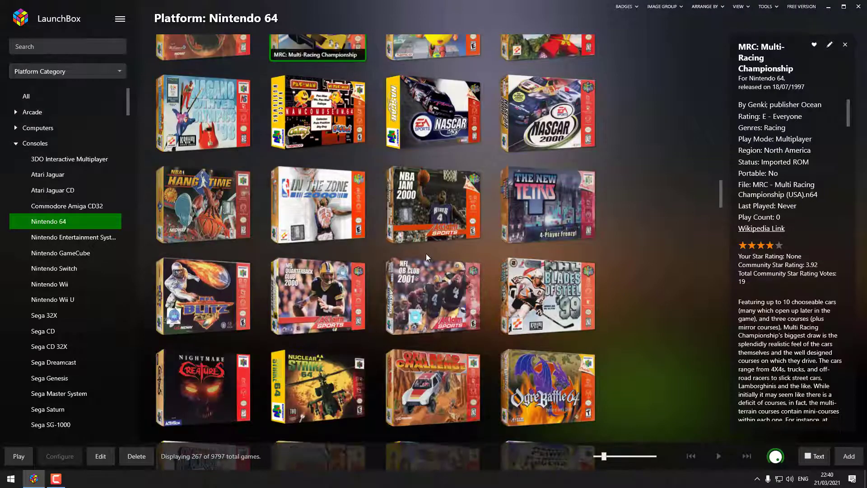
scroll("down", 3)
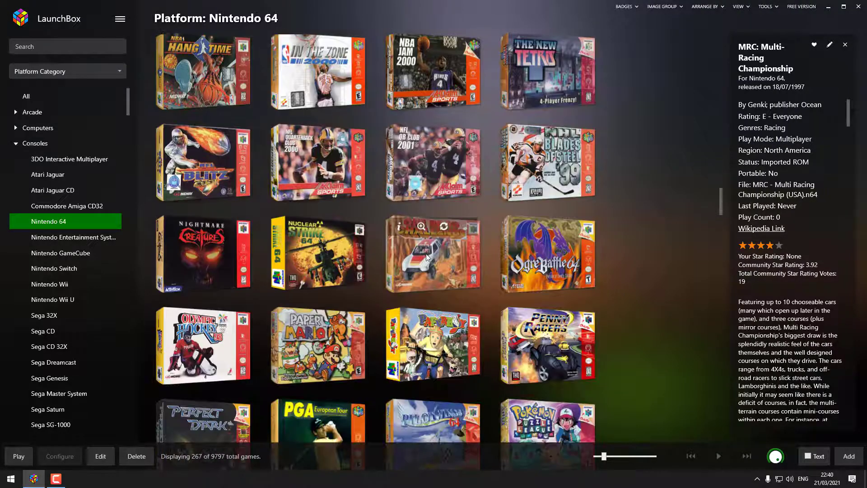
scroll("down", 3)
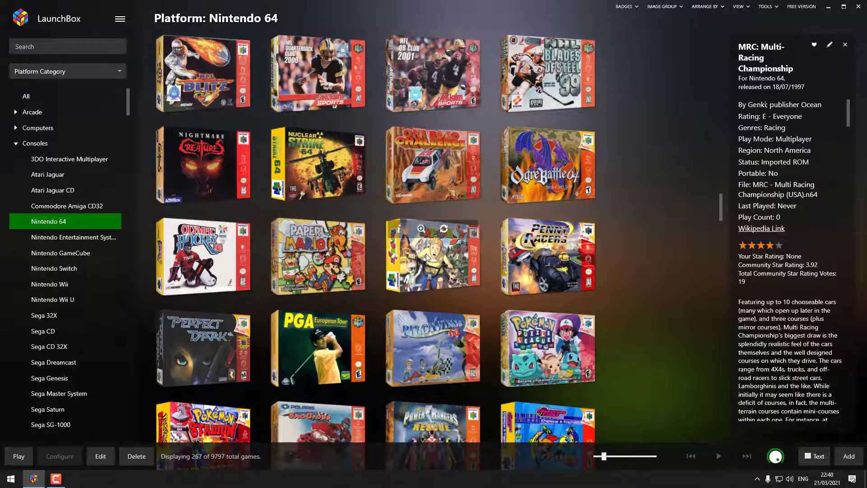
scroll("down", 3)
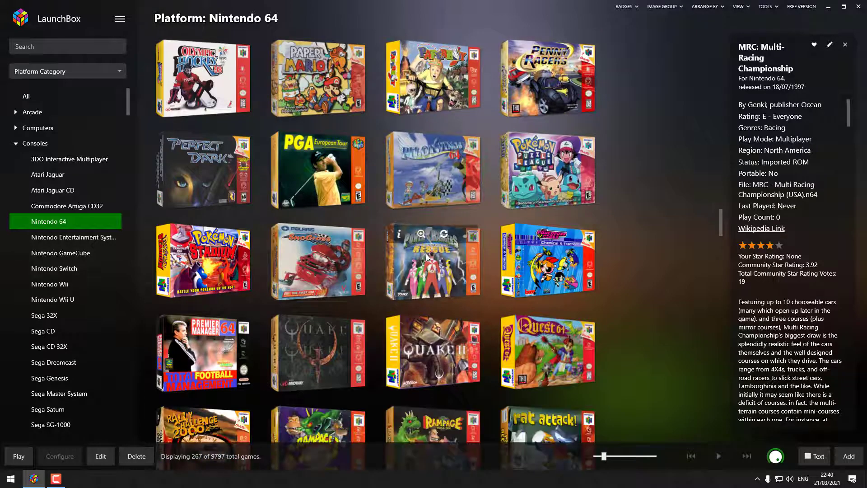
scroll("down", 3)
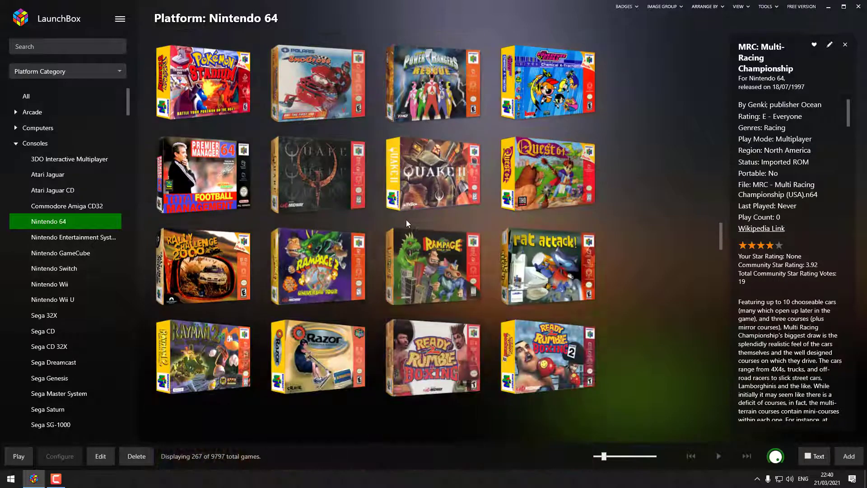
scroll("down", 3)
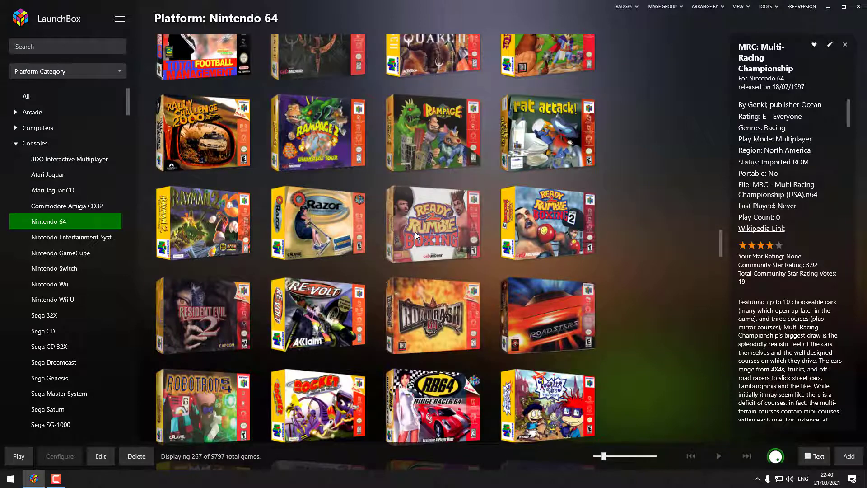
scroll("down", 3)
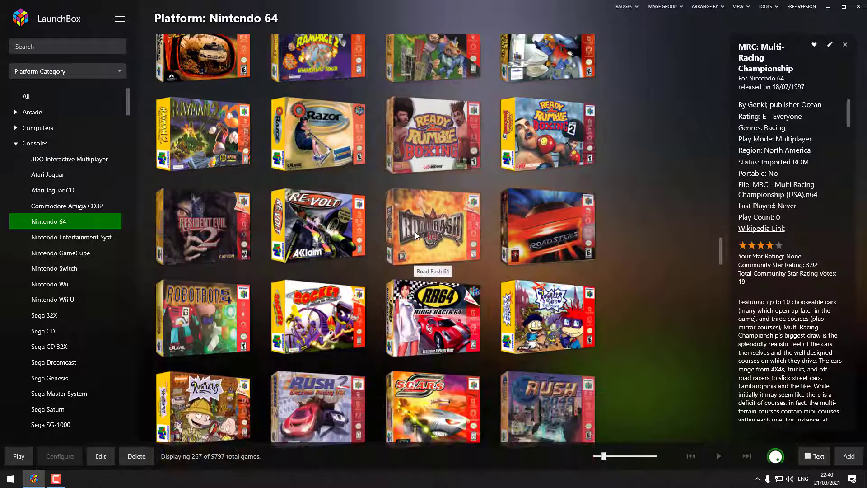
scroll("down", 3)
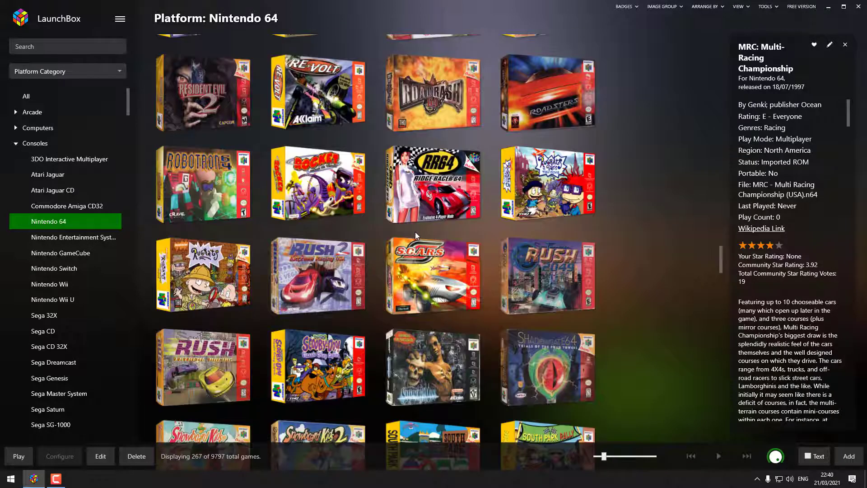
Keep scrolling down to the last titles, Wetrix and World Driver Championship
scroll("down", 3)
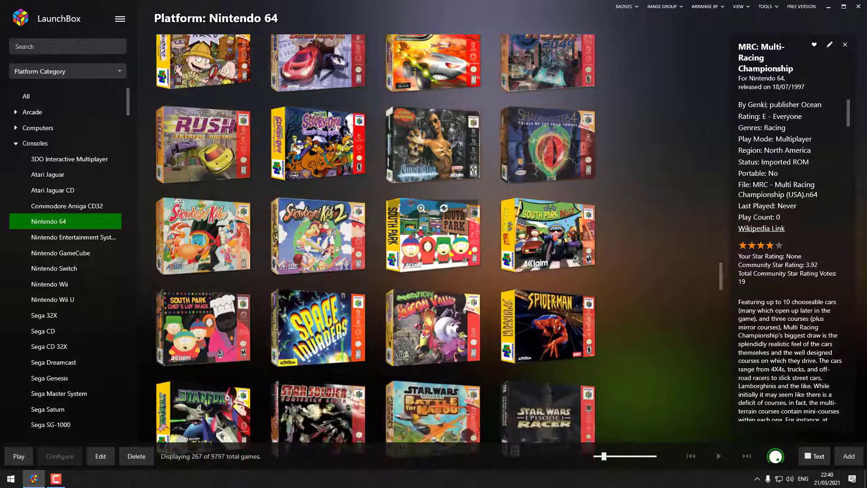
scroll("down", 3)
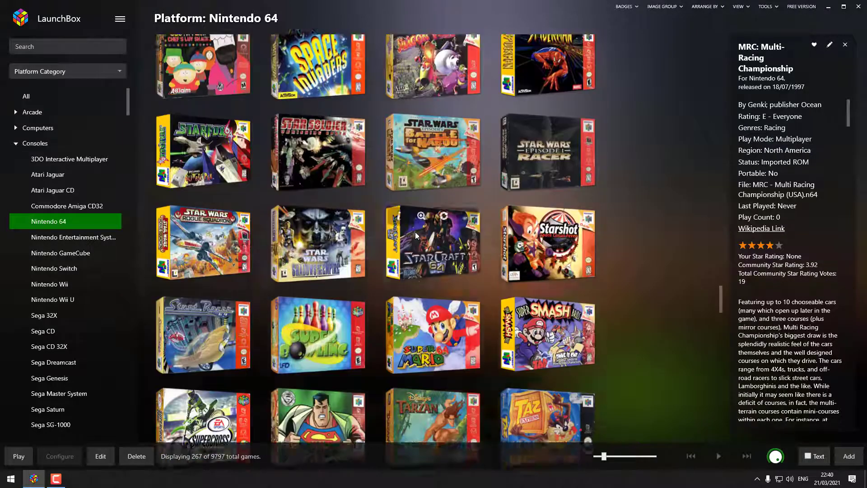
scroll("down", 3)
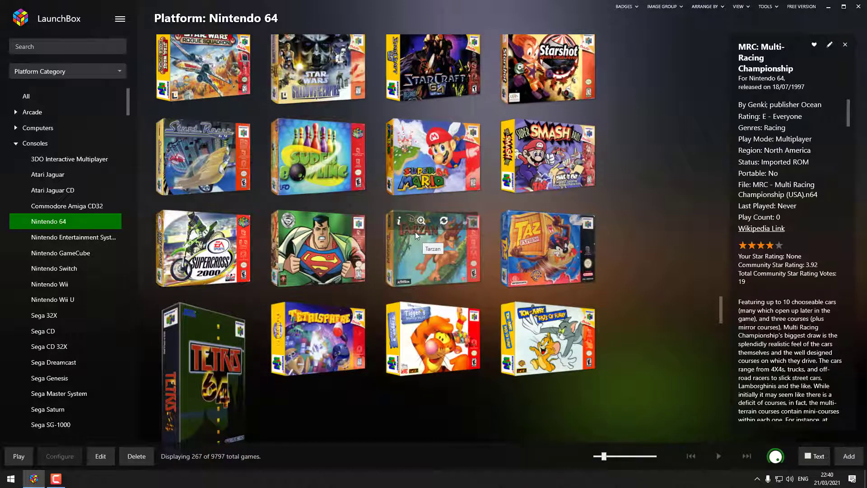
scroll("down", 3)
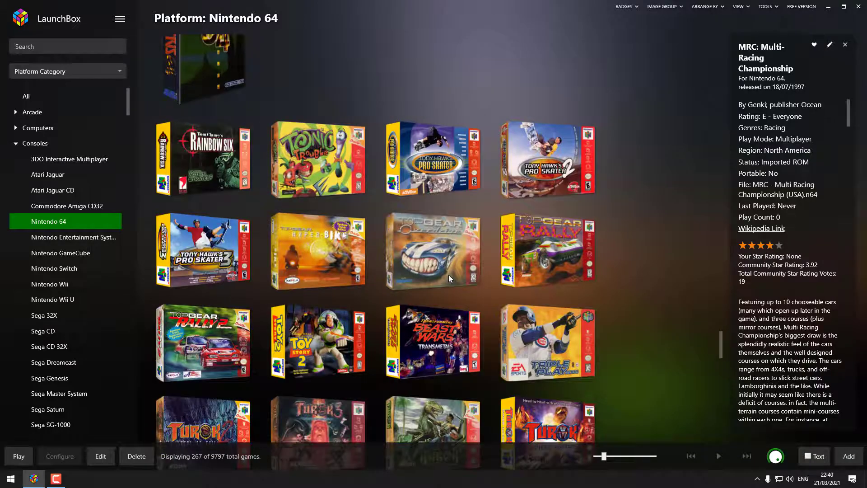
scroll("down", 3)
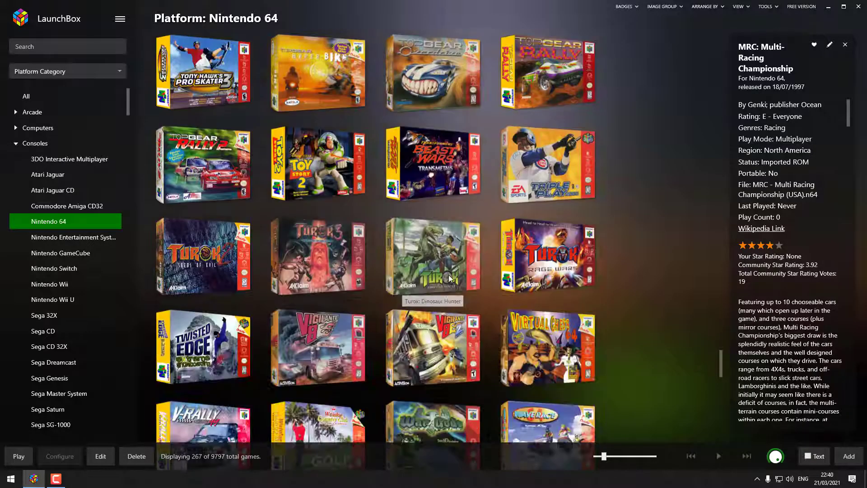
scroll("down", 3)
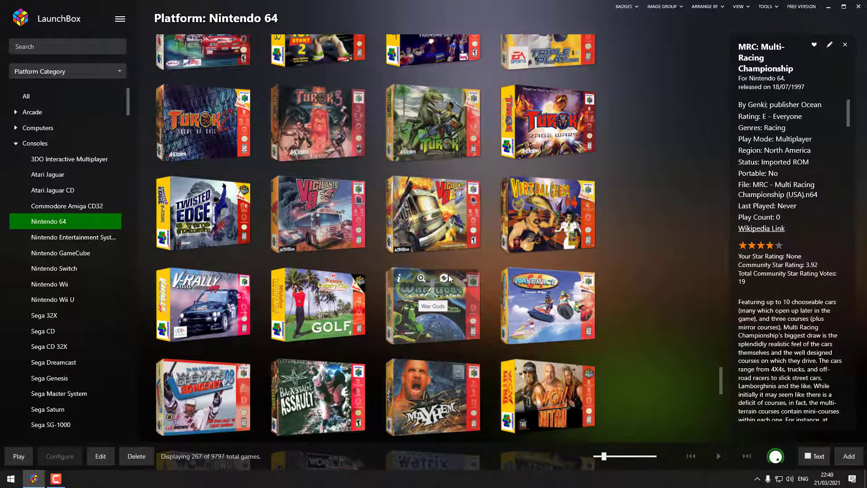
scroll("down", 3)
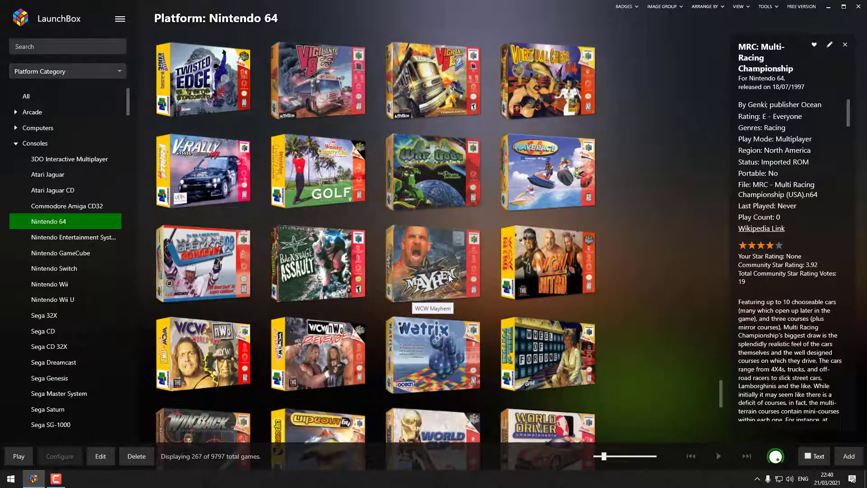
scroll("down", 3)
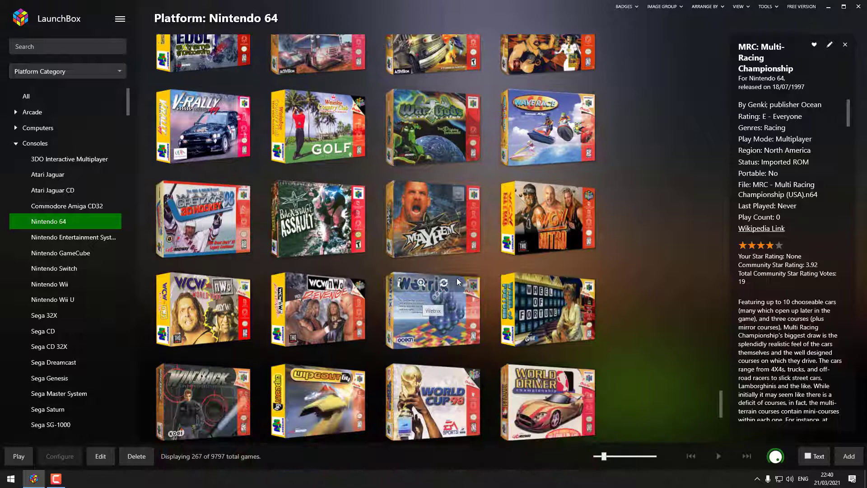
mouse_move(565, 143)
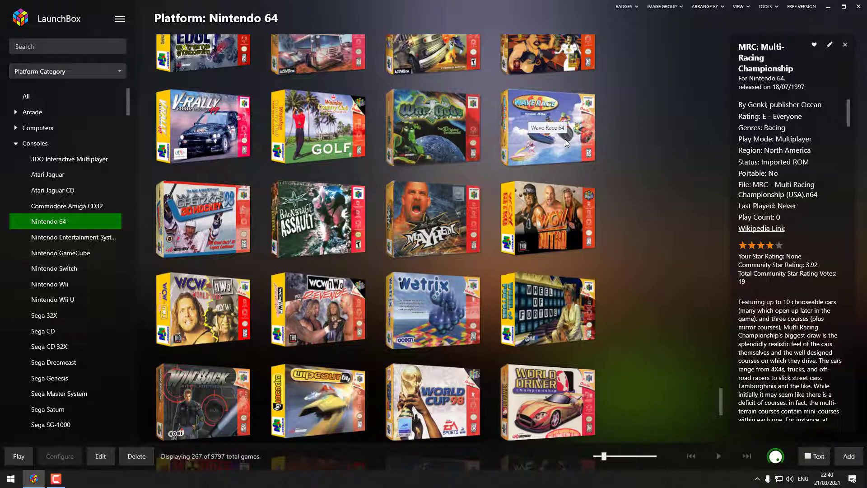
Select Wave Race 64, scroll to the end of the grid, then back up so Knockout Kings 2000 is in view
left_click(546, 127)
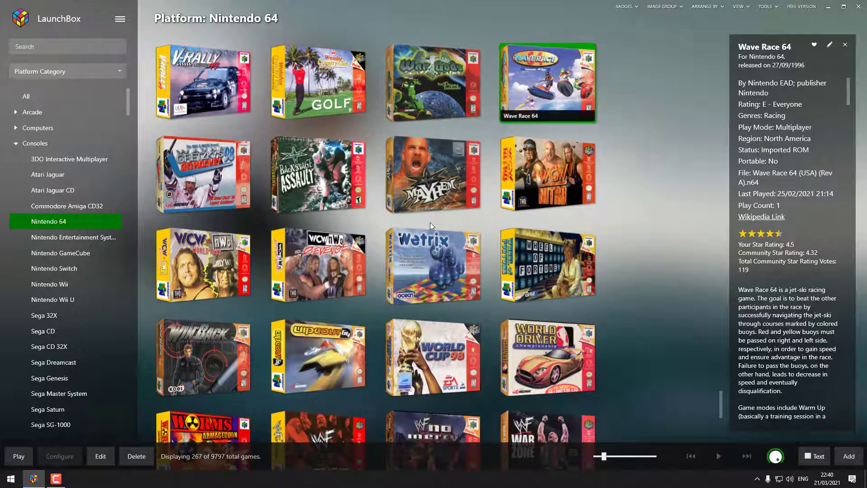
scroll("down", 3)
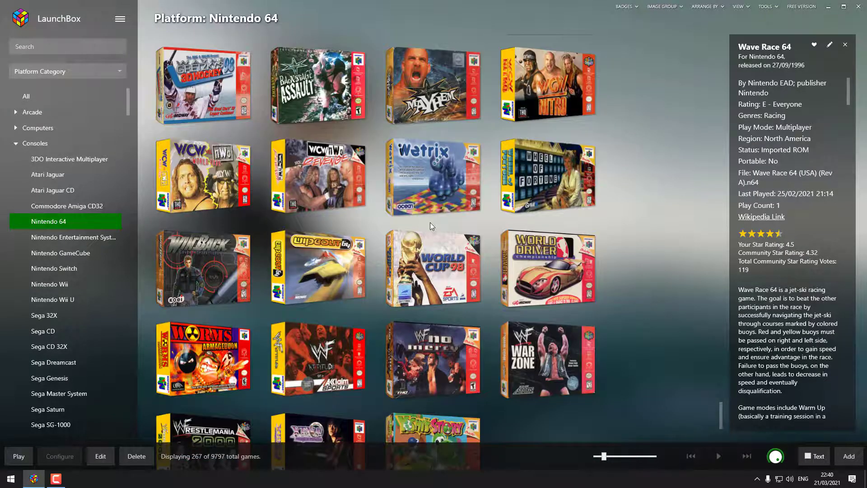
scroll("down", 3)
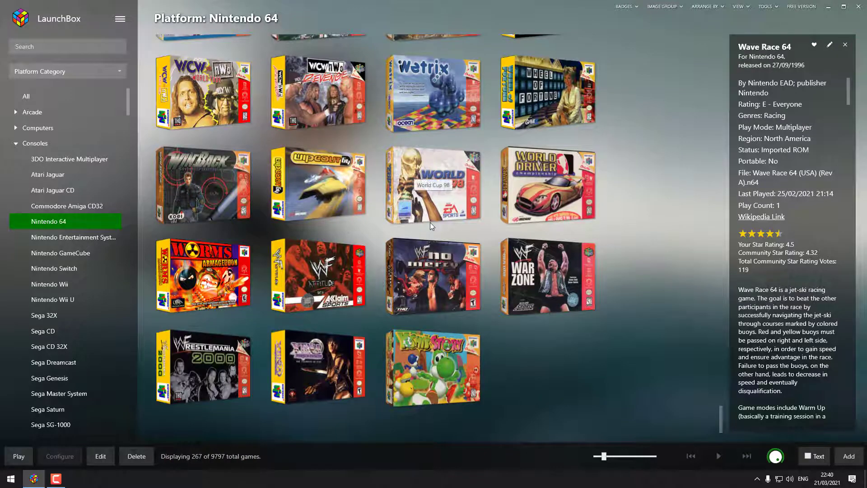
scroll("down", 3)
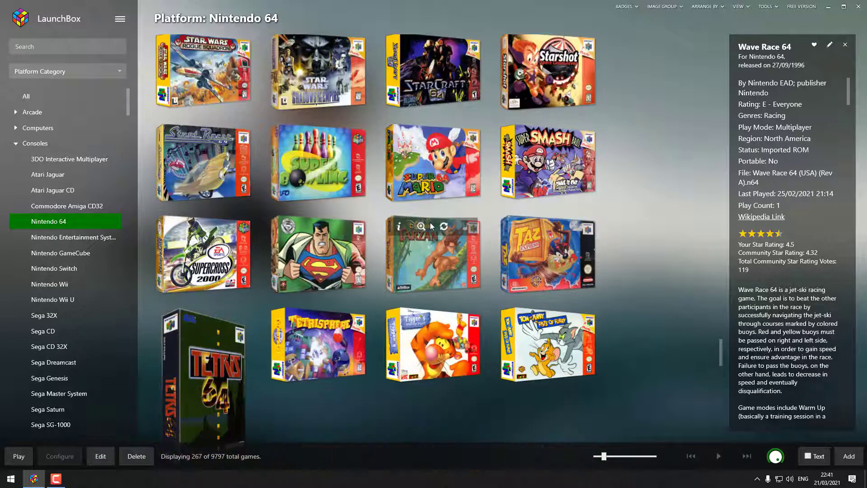
scroll("down", 3)
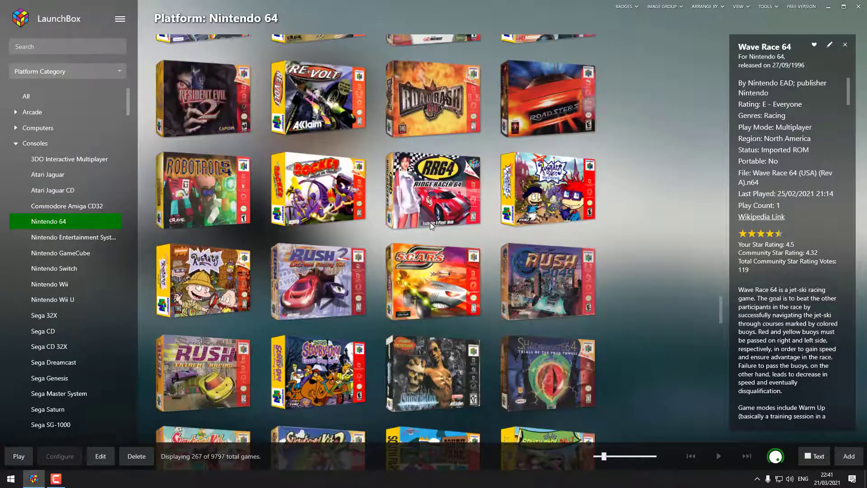
scroll("down", 3)
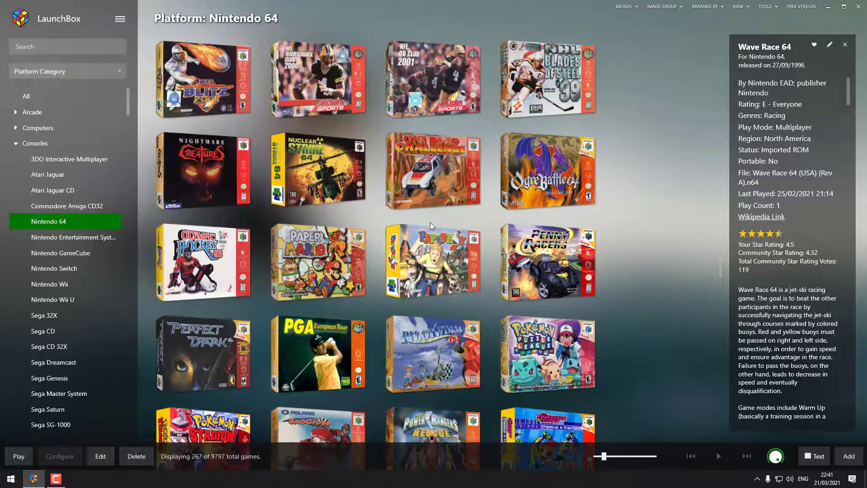
scroll("down", 3)
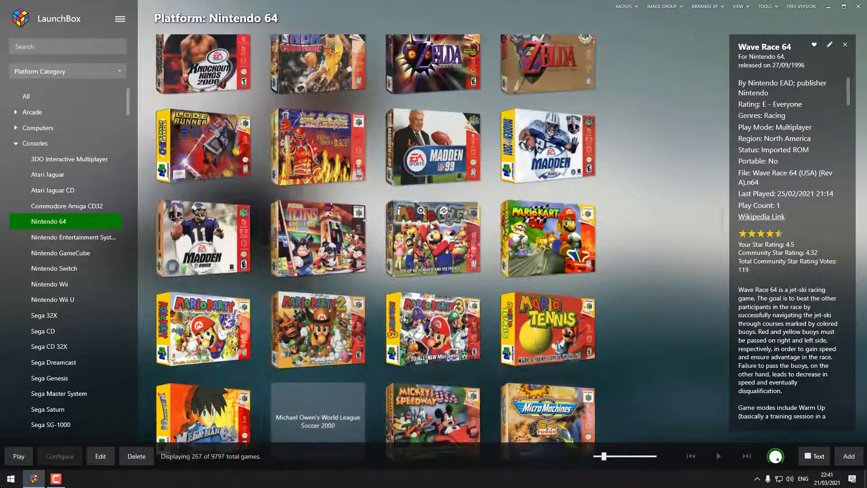
scroll("up", 3)
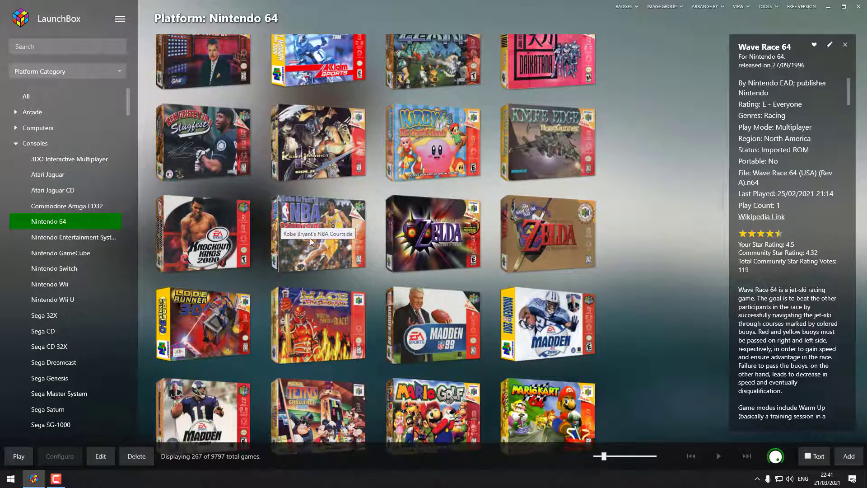
mouse_move(203, 233)
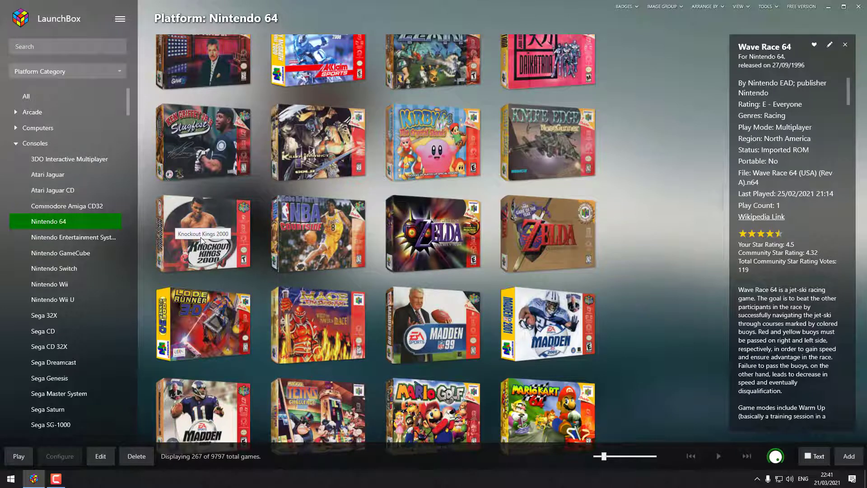
Open the Edit Game window for Knockout Kings 2000 from its context menu
right_click(202, 232)
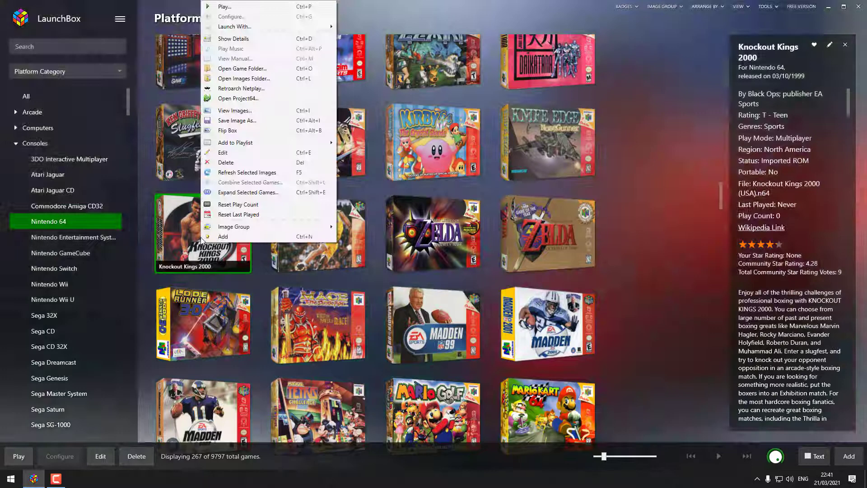
mouse_move(245, 154)
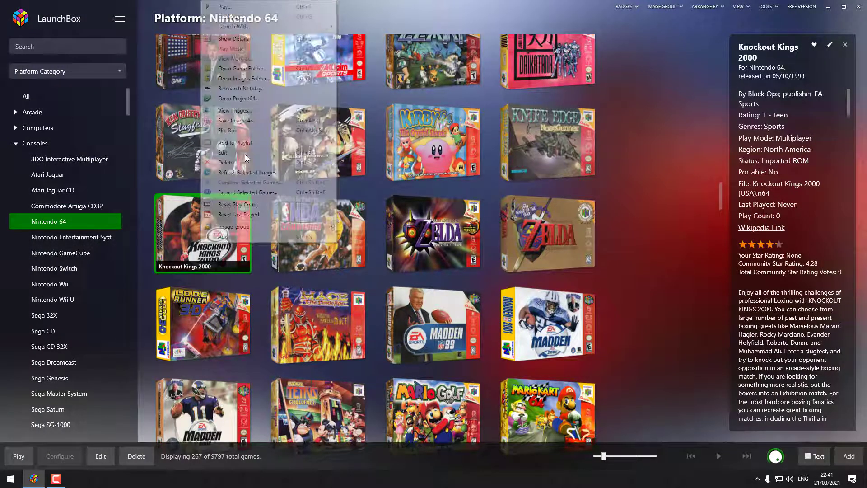
left_click(222, 152)
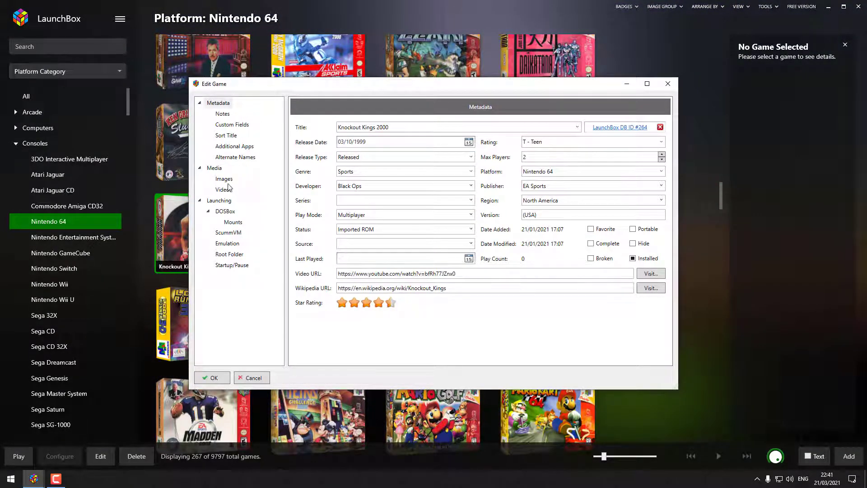
Go to the game's Images section and open the Download Images/Media dialog on EmuMovies
left_click(224, 178)
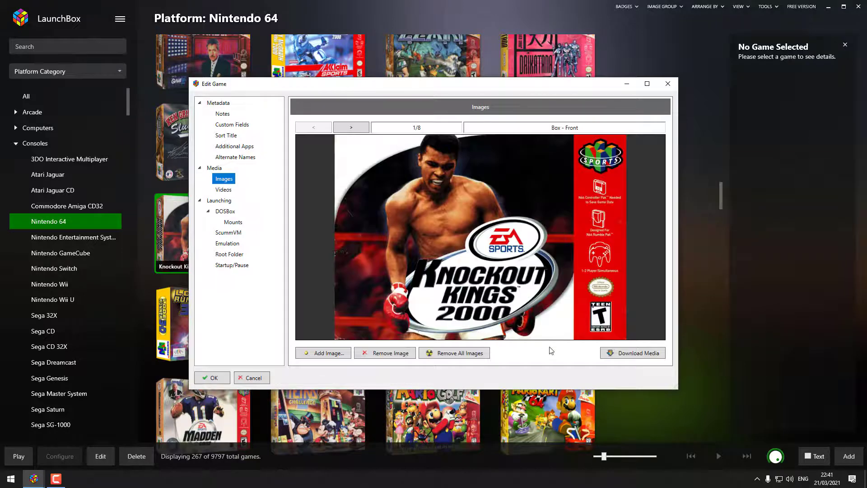
left_click(631, 353)
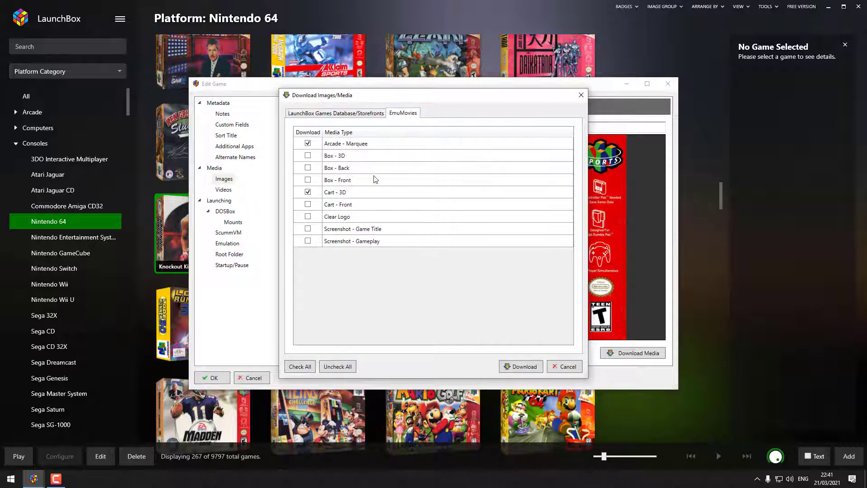
Tick Box - 3D with Arcade - Marquee and Cart - 3D and download them, bringing images to 11
left_click(308, 156)
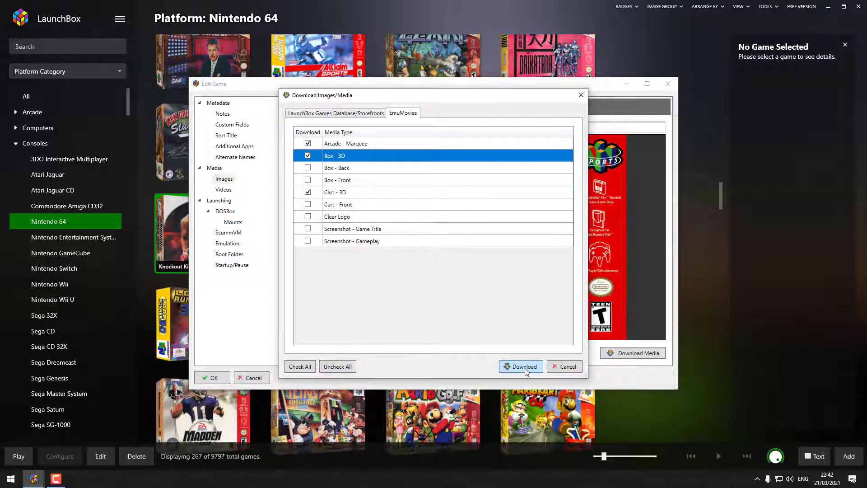
left_click(520, 365)
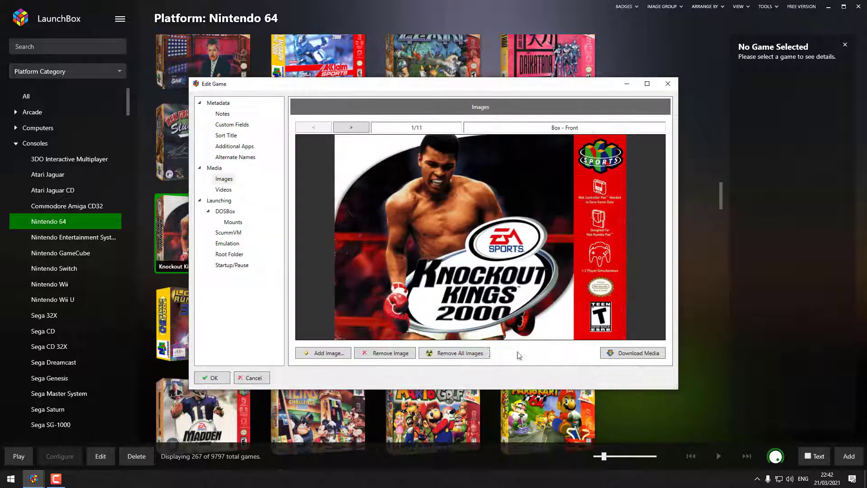
Page through the 11 images to the back cover, marquee, new 3D box and 3D cartridge art
left_click(351, 128)
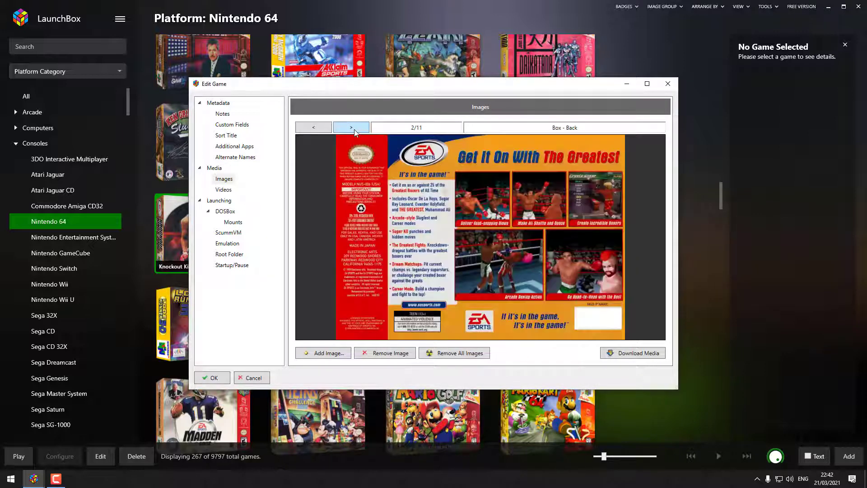
left_click(350, 127)
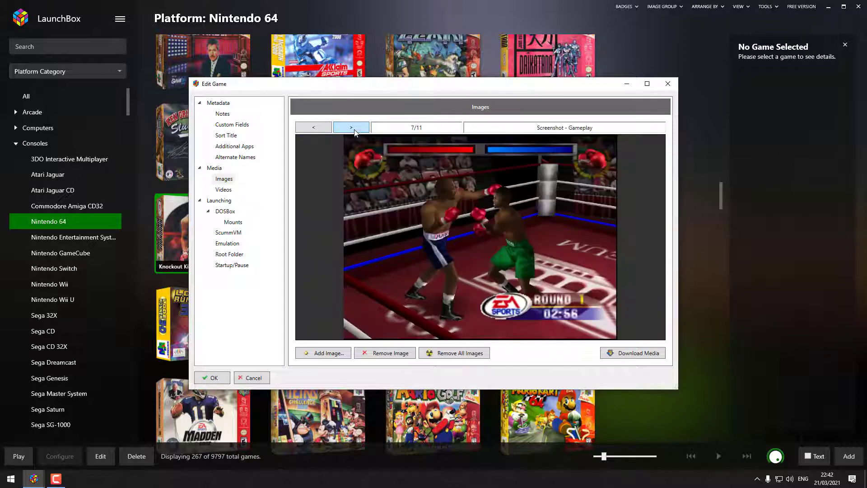
left_click(351, 128)
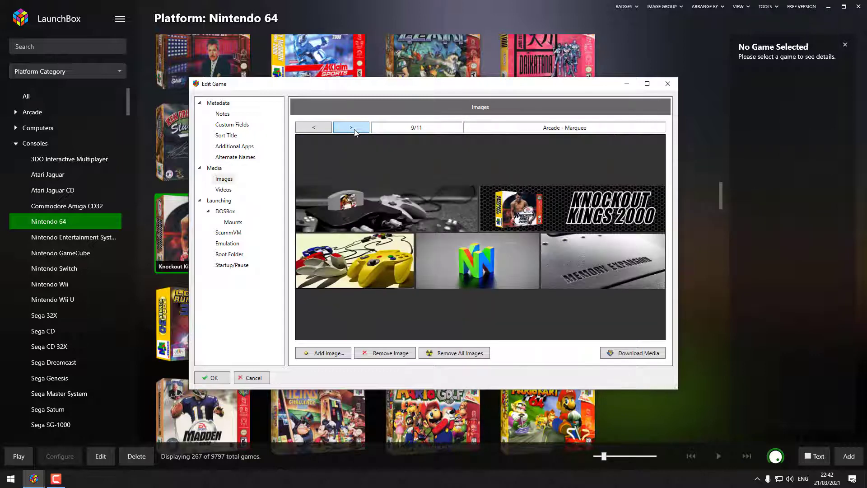
left_click(351, 128)
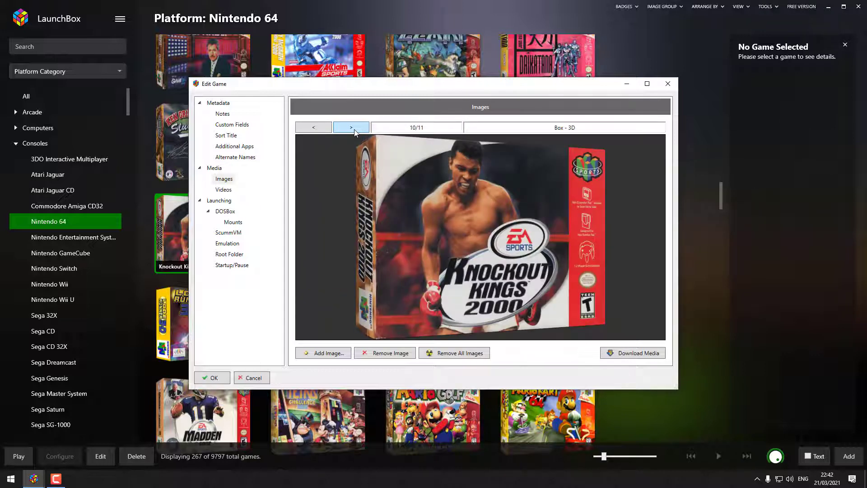
left_click(352, 127)
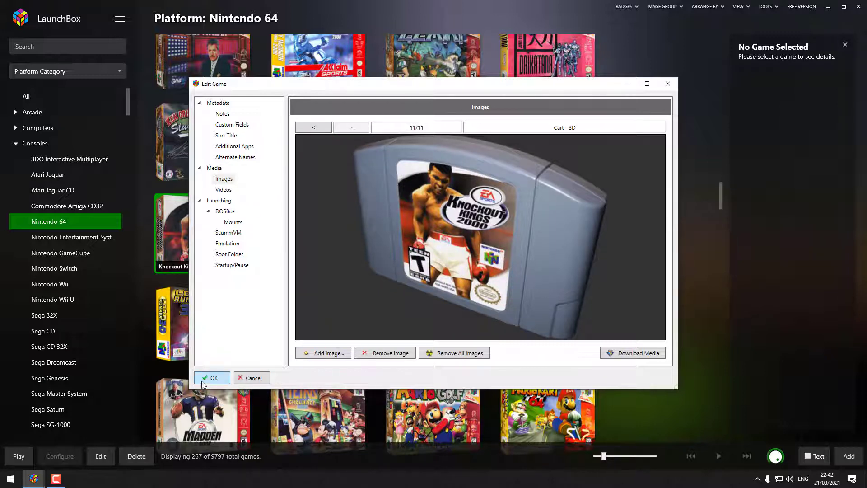
Confirm the edits with OK and select Knockout Kings 2000, now showing its new 3D box art
left_click(213, 378)
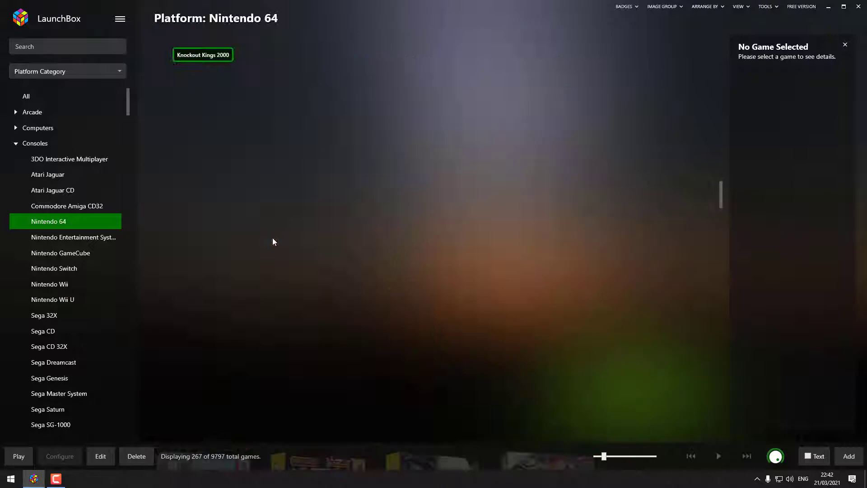
left_click(202, 54)
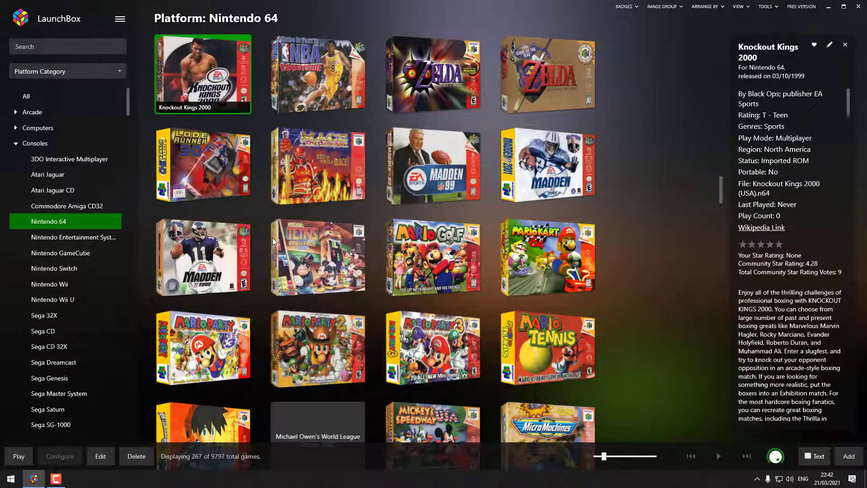
scroll("down", 3)
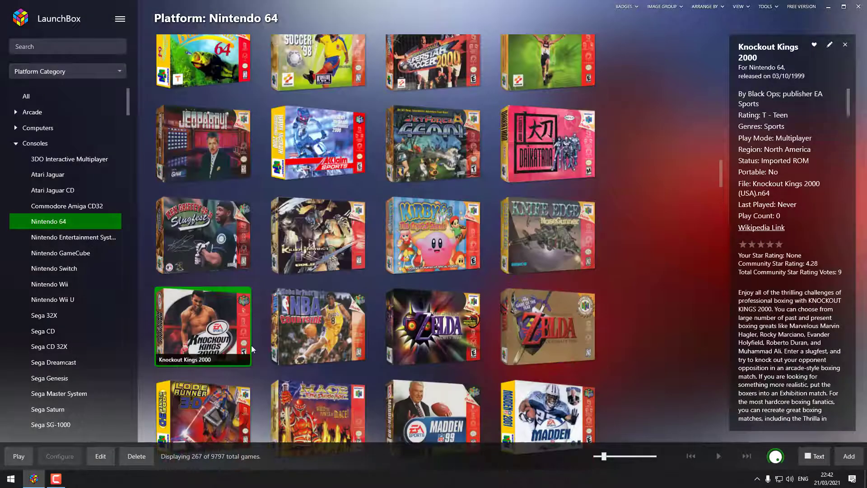